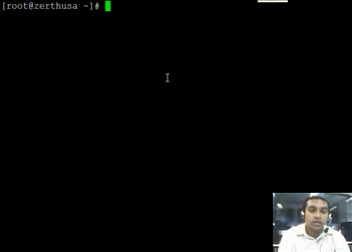
Run cat /proc/cpuinfo to show the Intel Pentium 4 3.20GHz CPU details.
text(cat /)
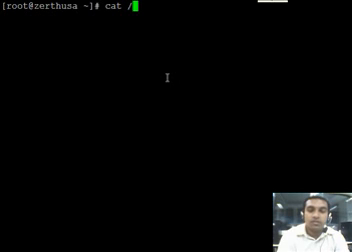
text(pro)
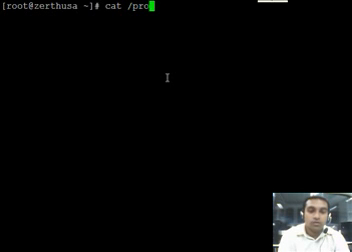
text(/)
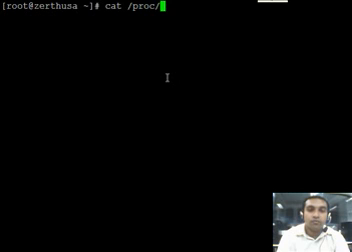
text(cpuin)
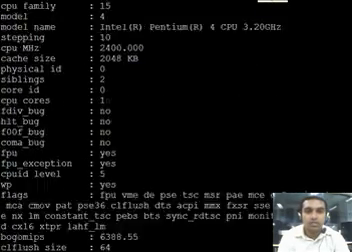
Scroll through the memory usage and 160 GB disk partition table output.
scroll(down, 3)
text(cat /etc/fedora-)
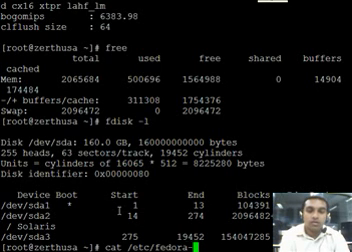
key(Return)
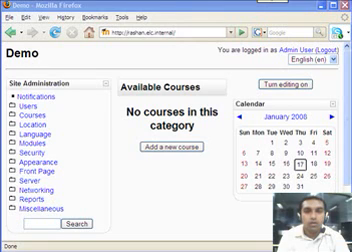
mouse_move(172, 46)
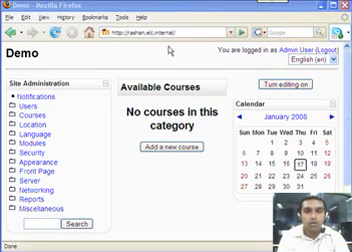
Scroll down the Moodle Demo front page and its Site Administration block.
scroll(down, 3)
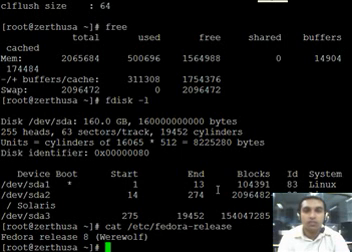
Enter java -version to check the installed Java version.
text(java)
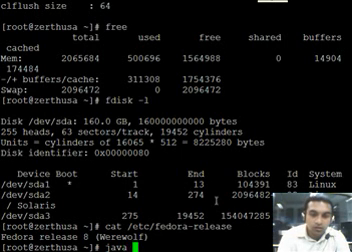
text(-version)
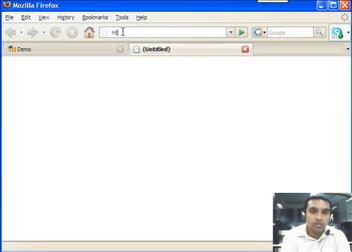
text(http:)
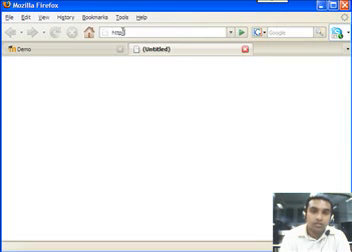
click(160, 37)
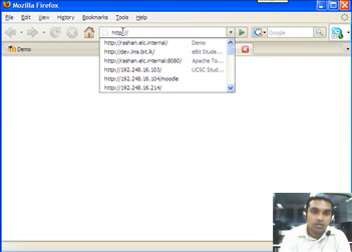